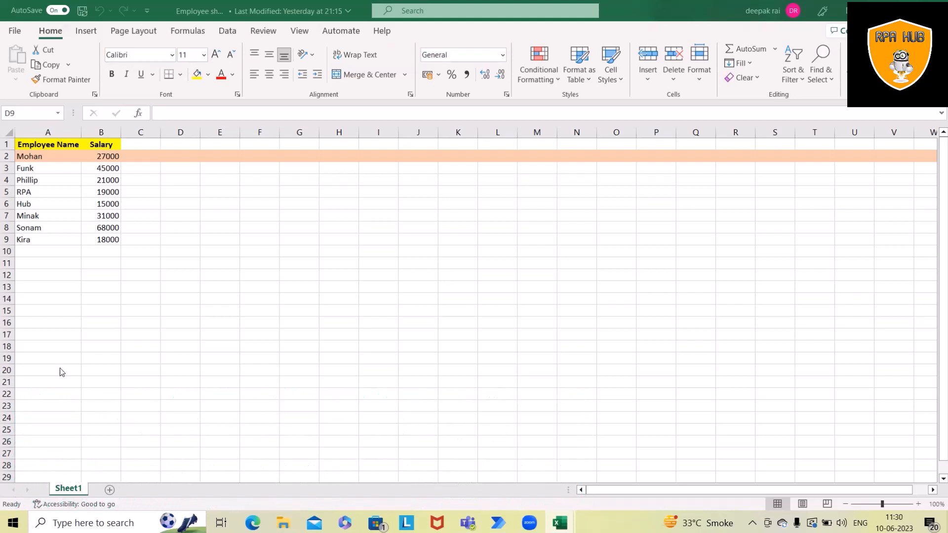
Step: Review and select the eight employee names in column A of the Excel sheet
click(180, 239)
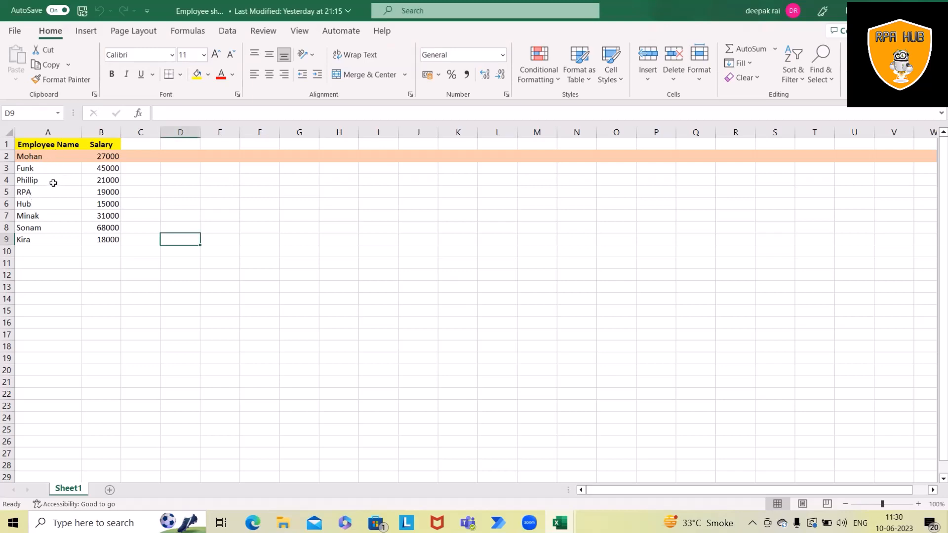
mouse_move(86, 264)
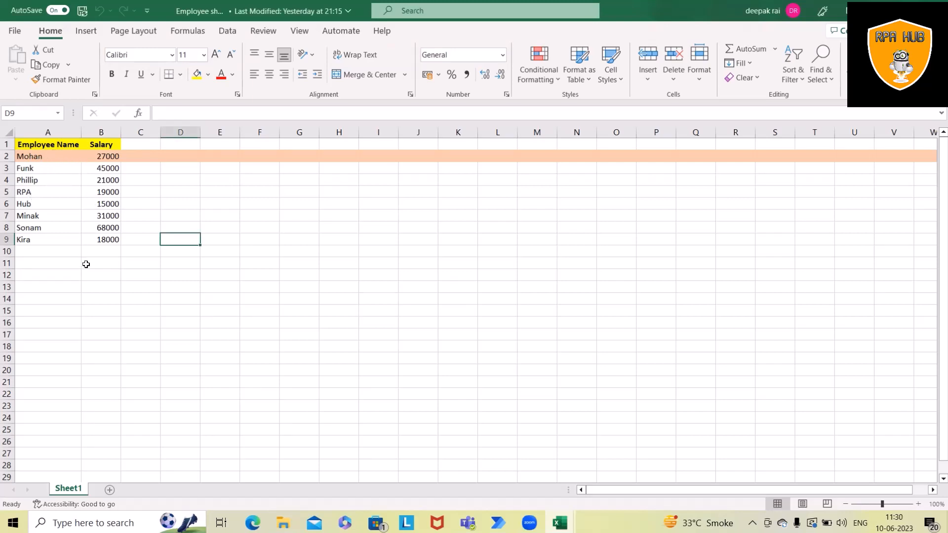
click(139, 204)
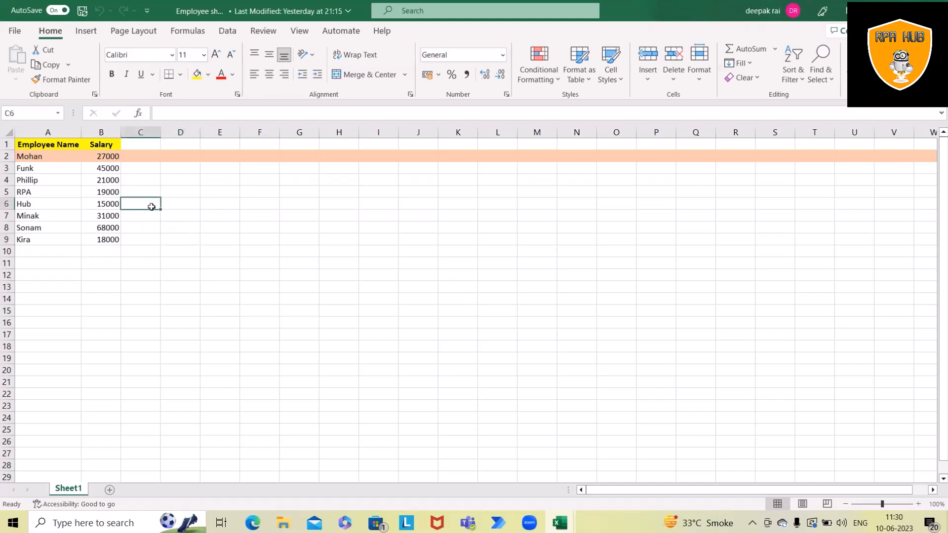
mouse_move(234, 342)
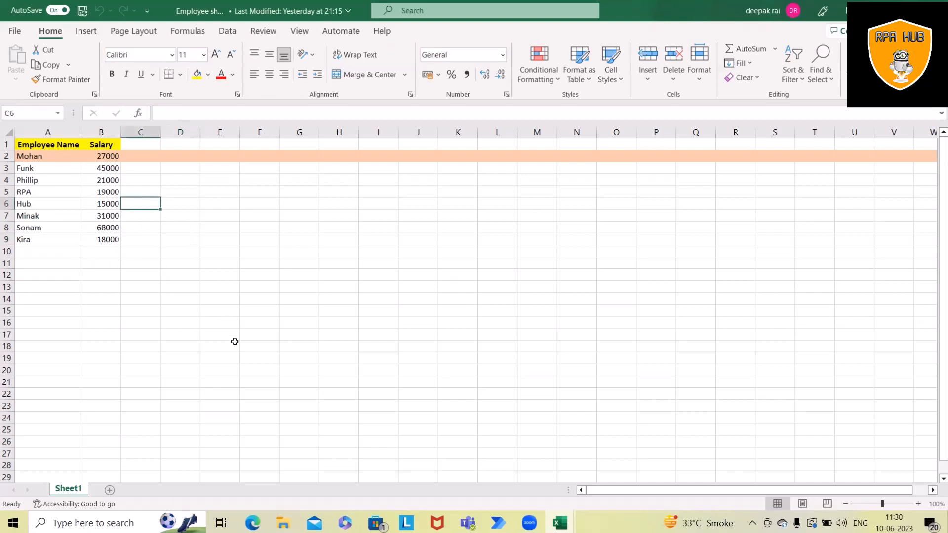
mouse_move(255, 342)
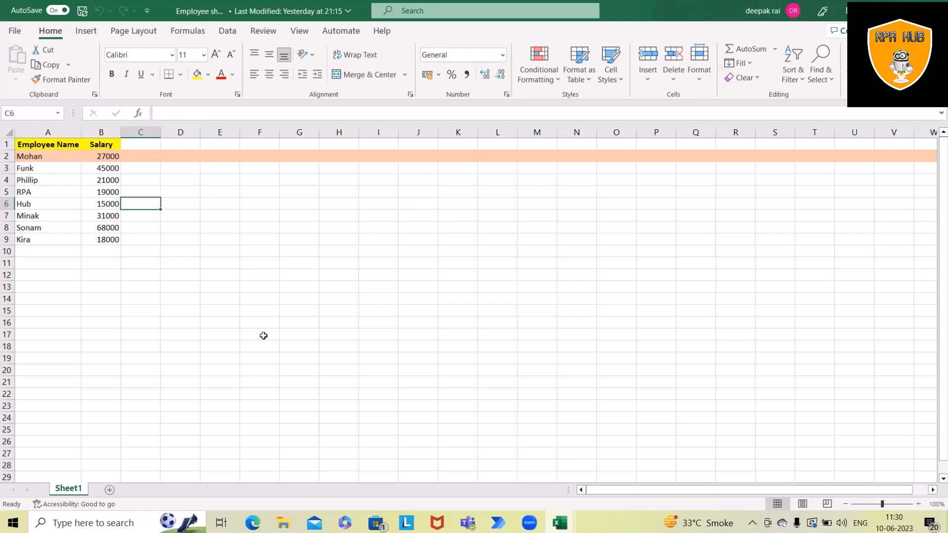
mouse_move(314, 337)
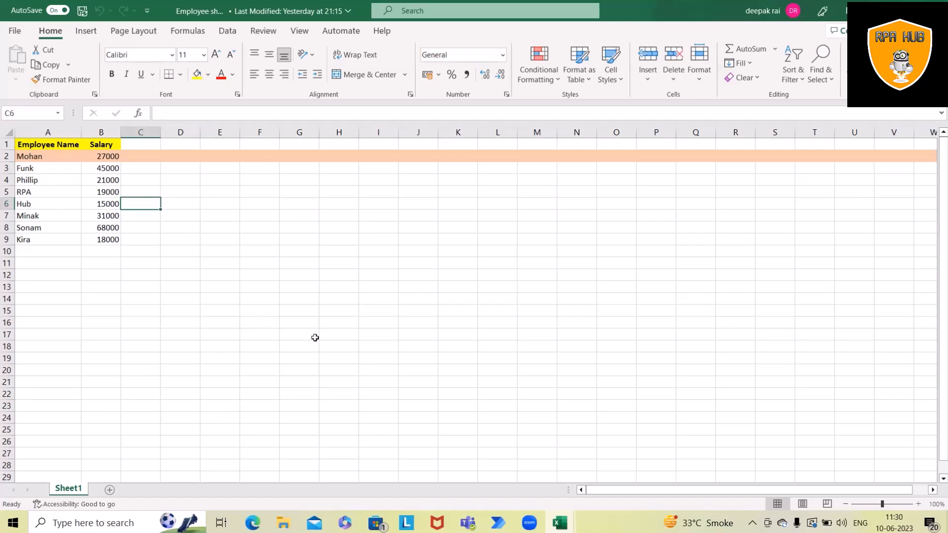
mouse_move(259, 314)
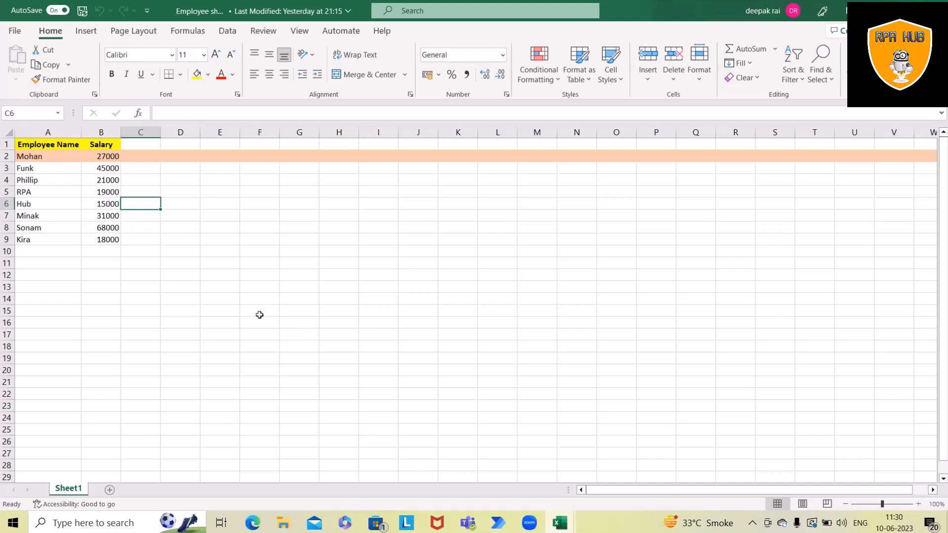
mouse_move(259, 314)
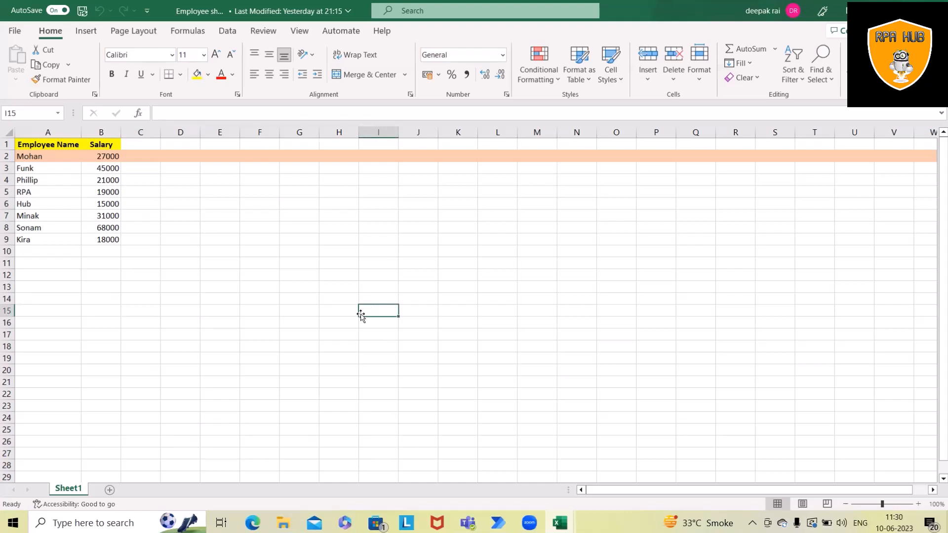
mouse_move(355, 324)
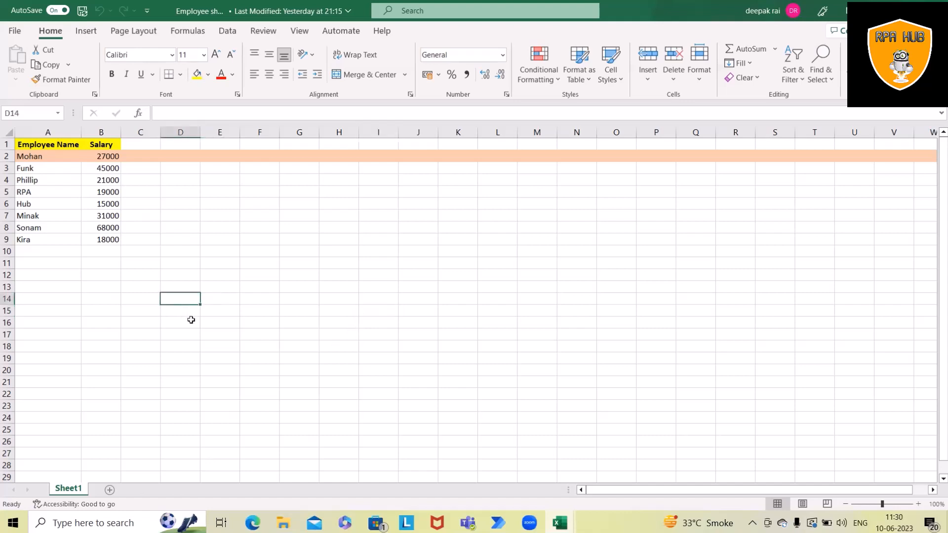
mouse_move(137, 295)
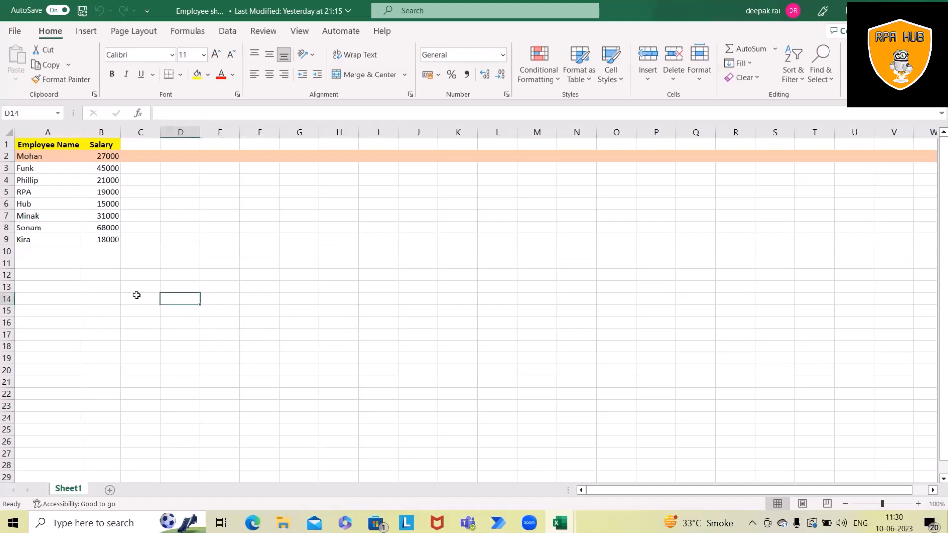
mouse_move(180, 374)
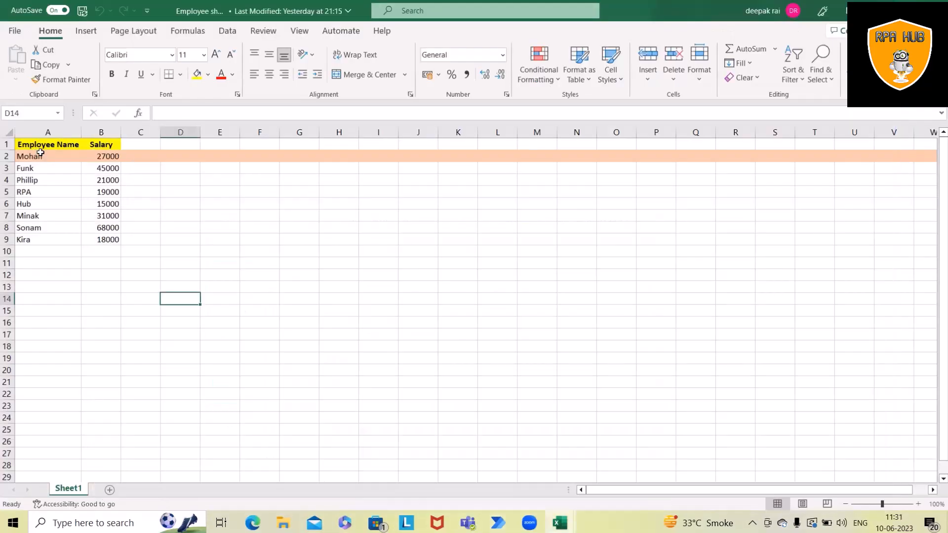
drag(48, 156, 48, 239)
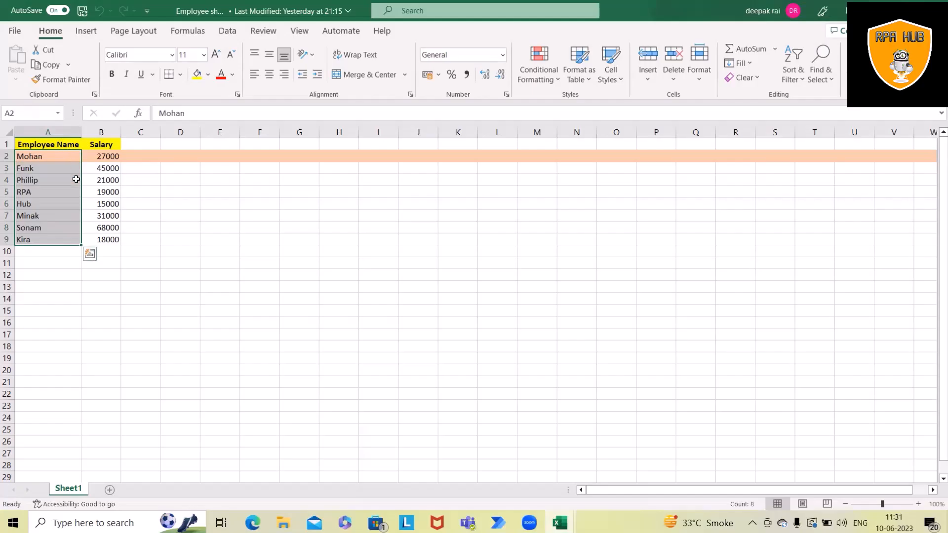
mouse_move(177, 377)
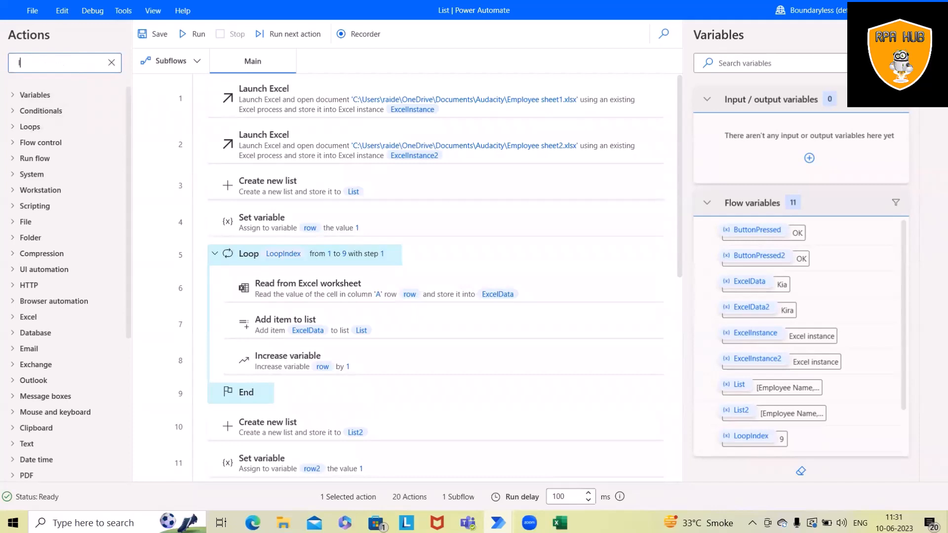
Step: Search actions for 'list' and drop Sort list below the second Display message
text(list)
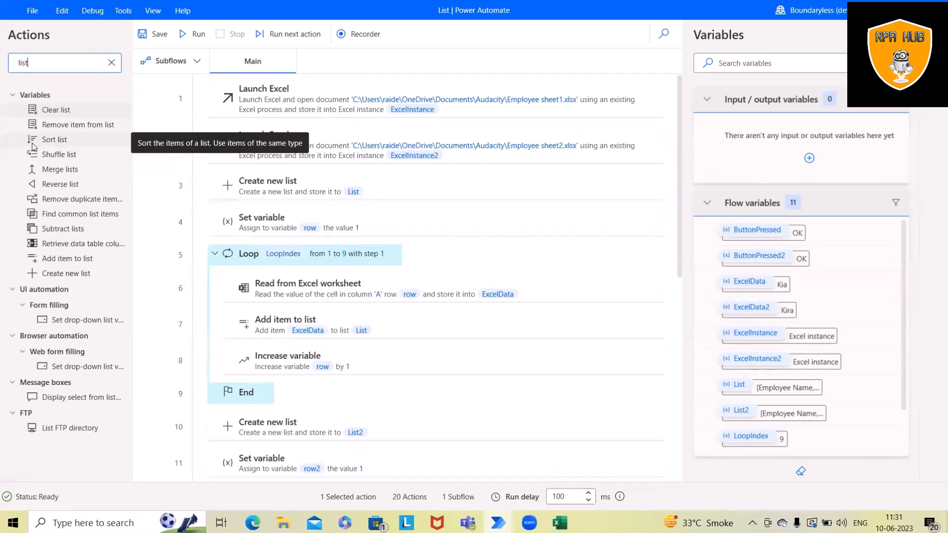
drag(54, 139, 302, 402)
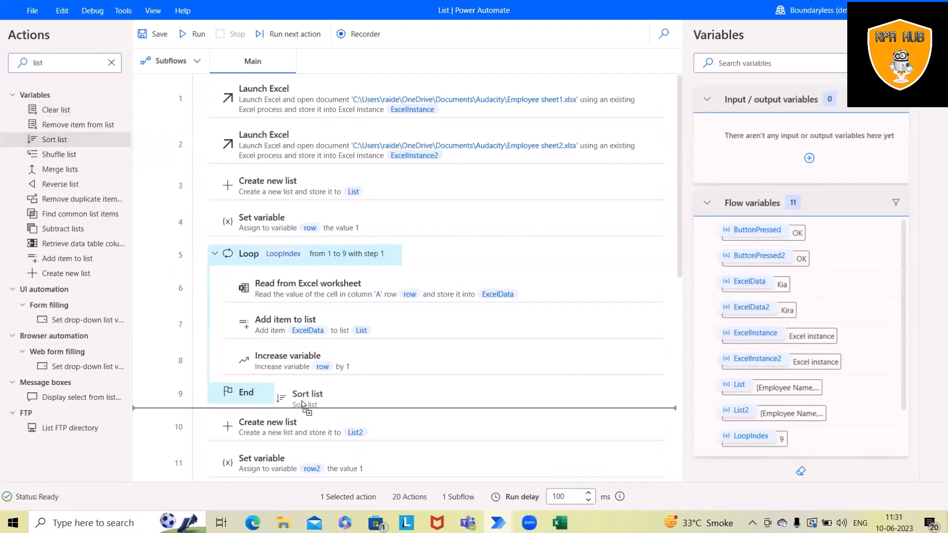
scroll(down, 3)
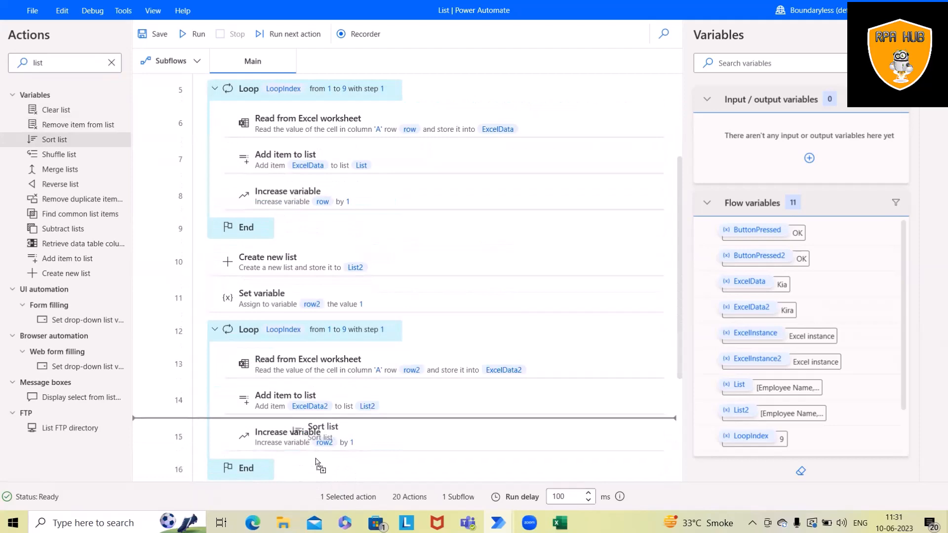
scroll(down, 3)
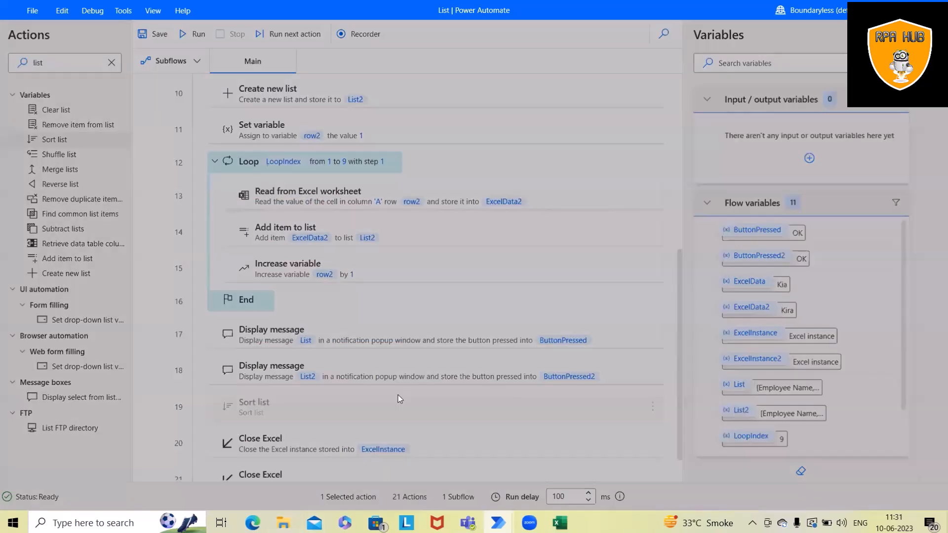
Step: Configure Sort list to sort %List% ascending with item properties off, and save
double_click(254, 407)
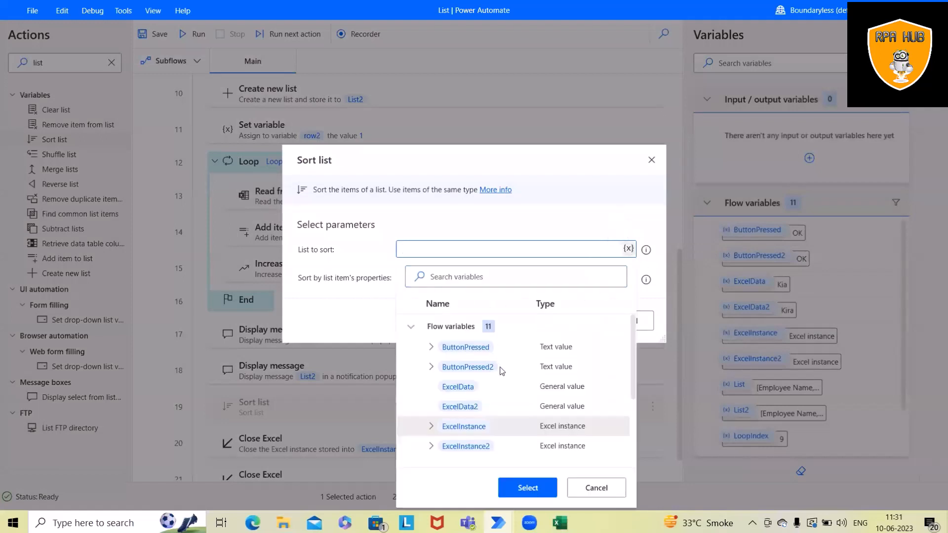
scroll(down, 3)
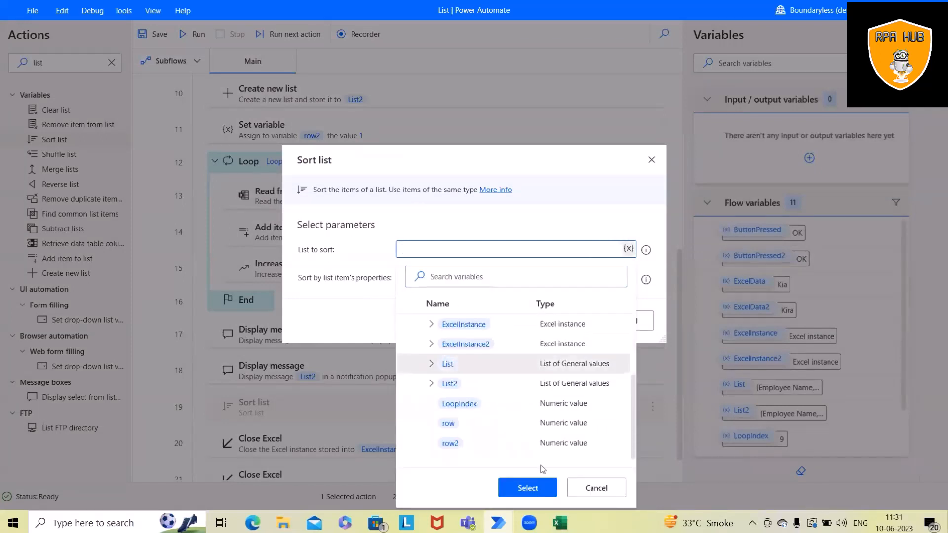
click(447, 363)
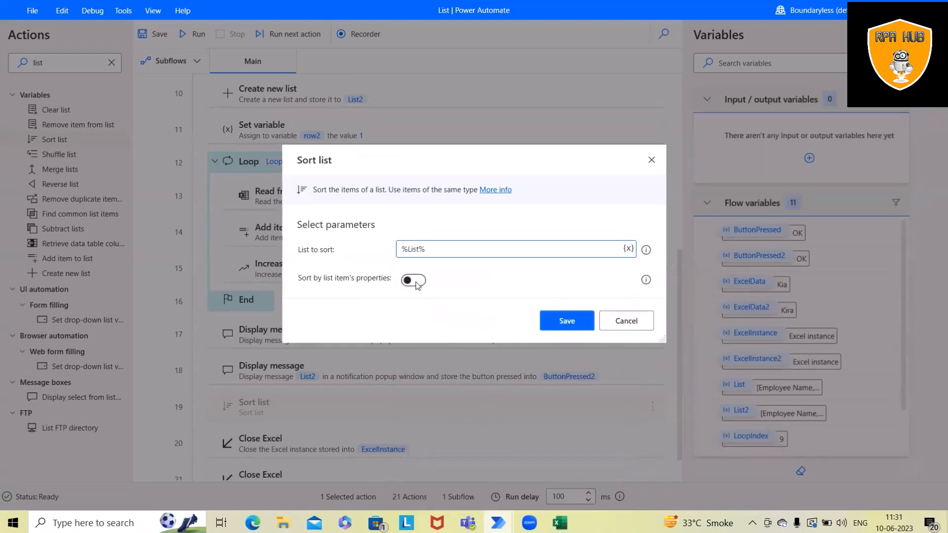
click(413, 280)
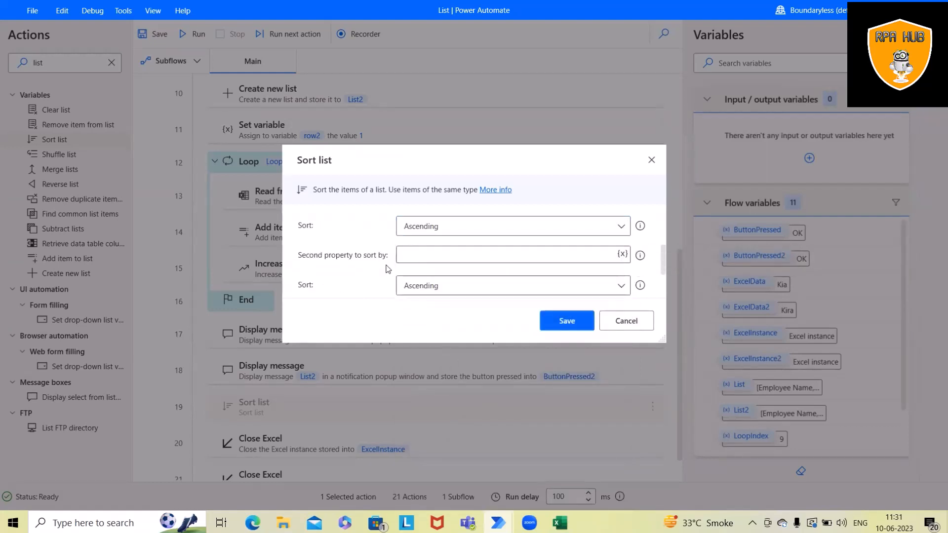
click(413, 280)
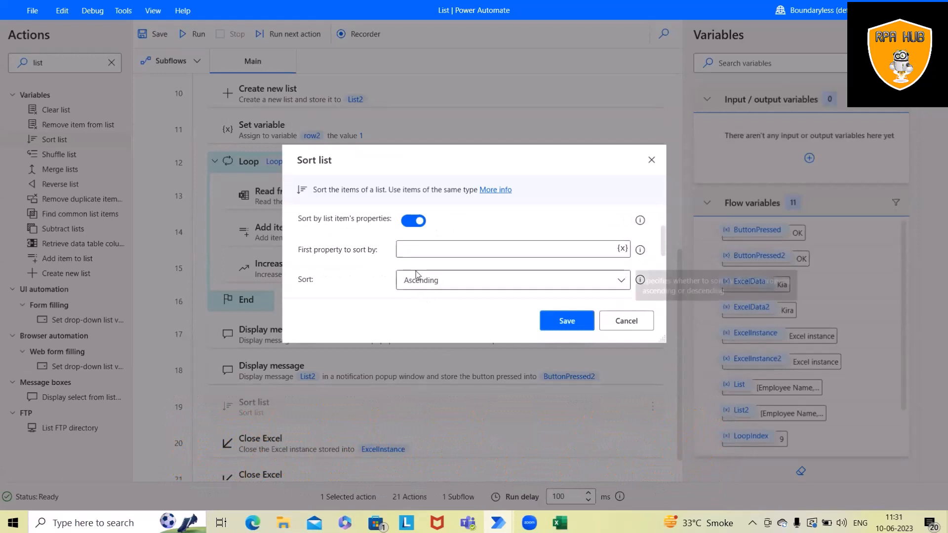
mouse_move(606, 258)
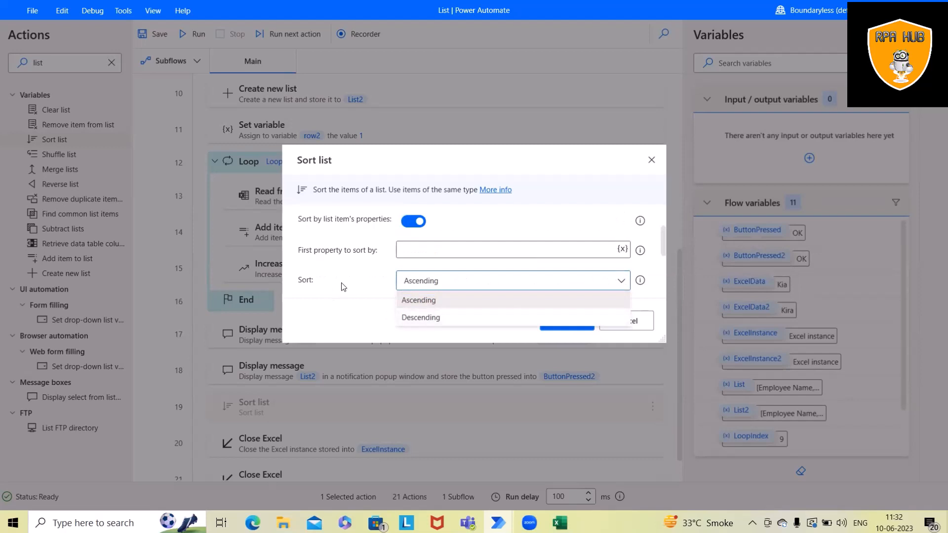
click(418, 300)
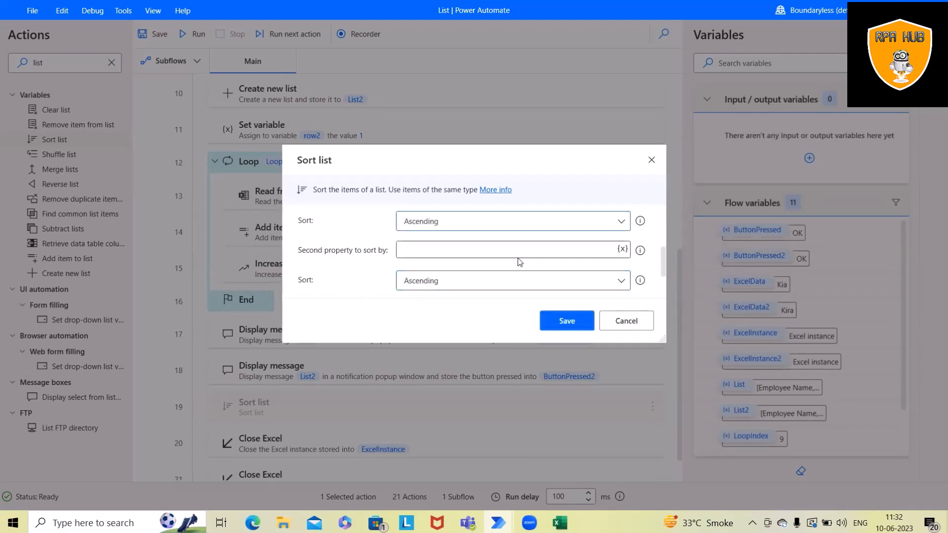
click(511, 249)
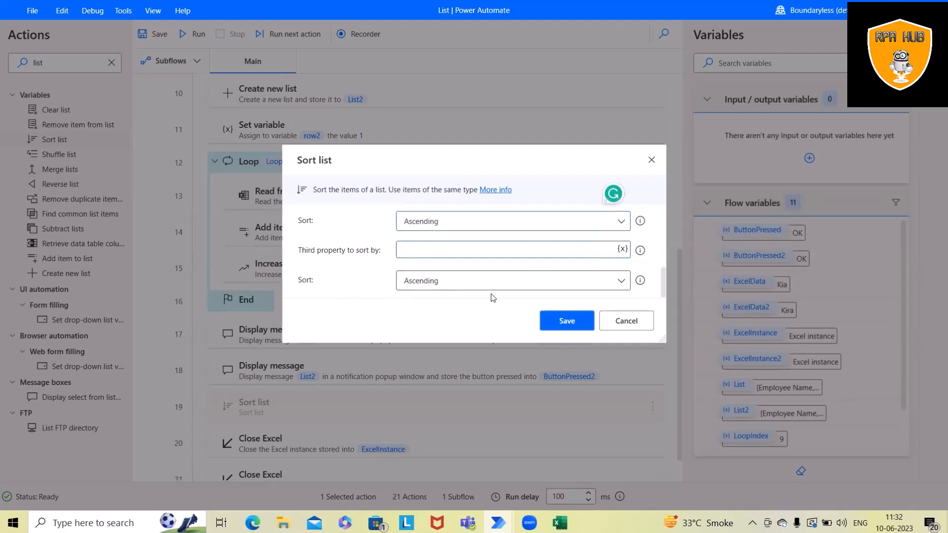
click(413, 279)
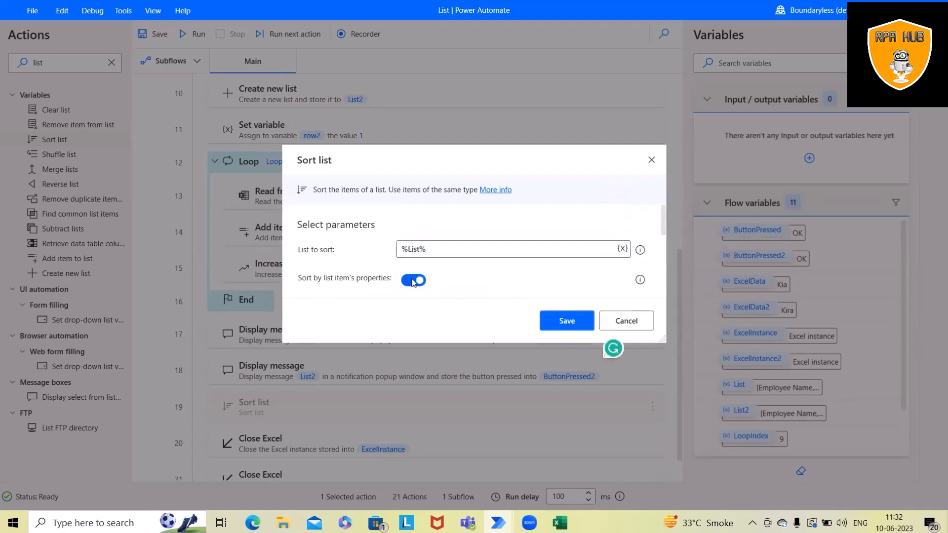
click(413, 279)
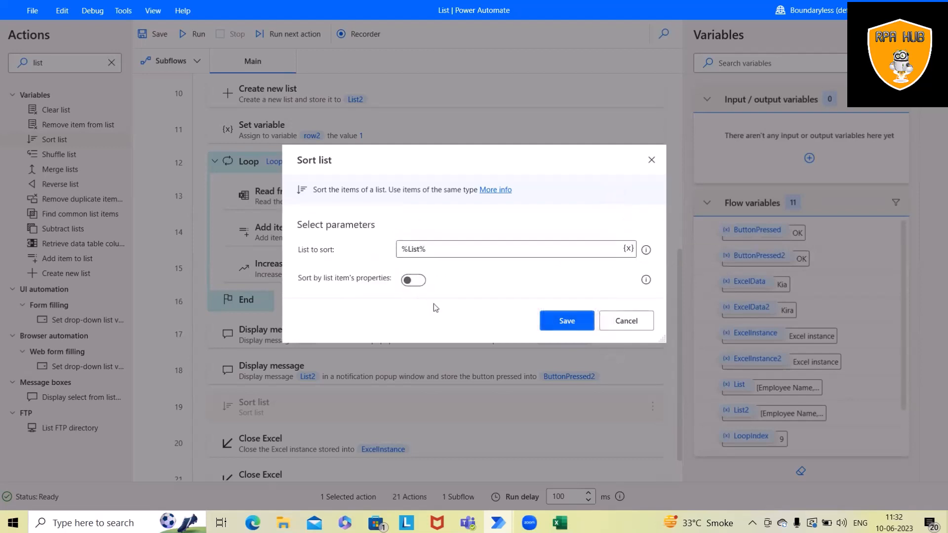
click(565, 320)
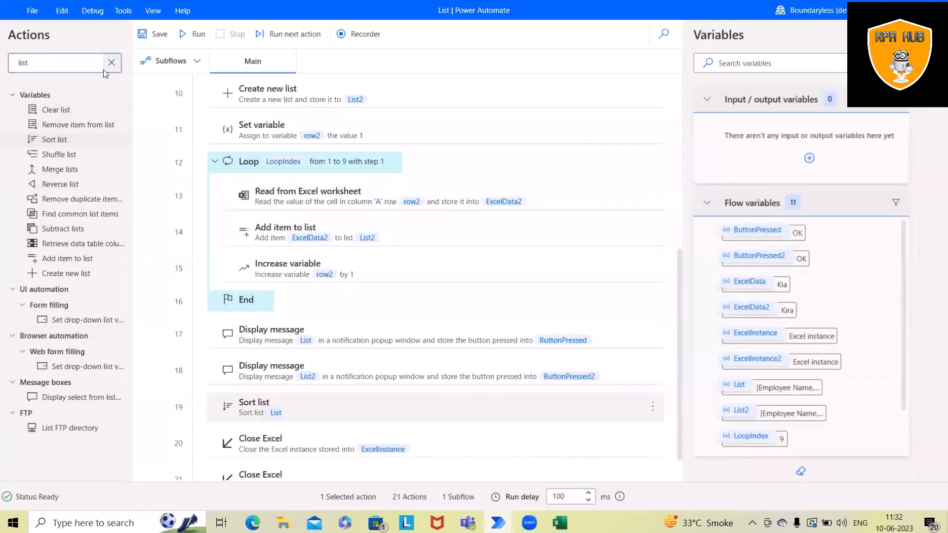
Step: Add a Display message showing %List% after Sort list, storing the response in ButtonPressed3
click(111, 62)
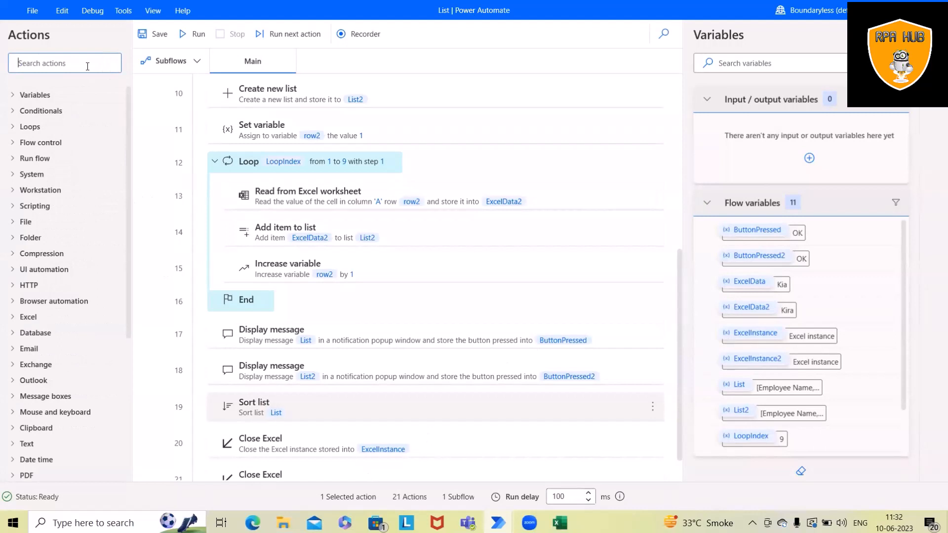
text(displa)
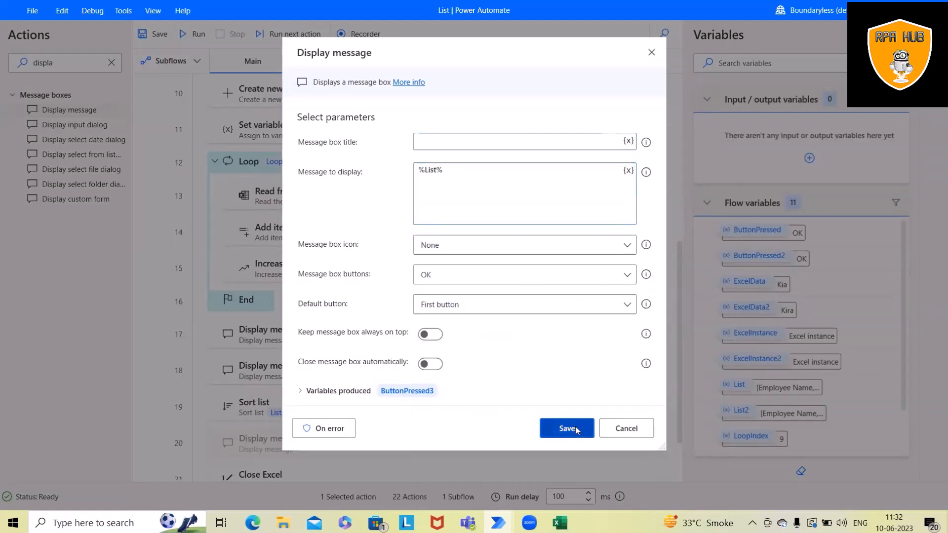
click(566, 428)
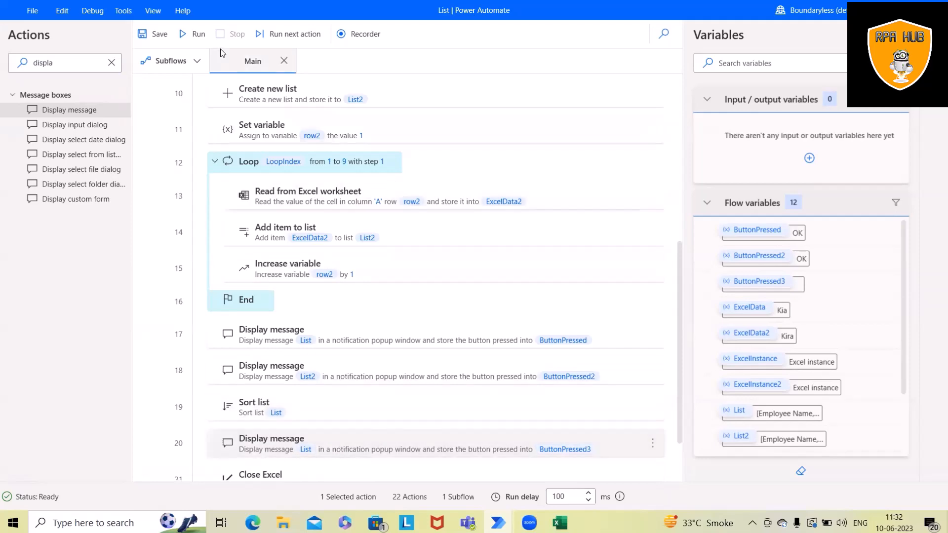
Step: Save the flow, start a run, and stop it
click(154, 33)
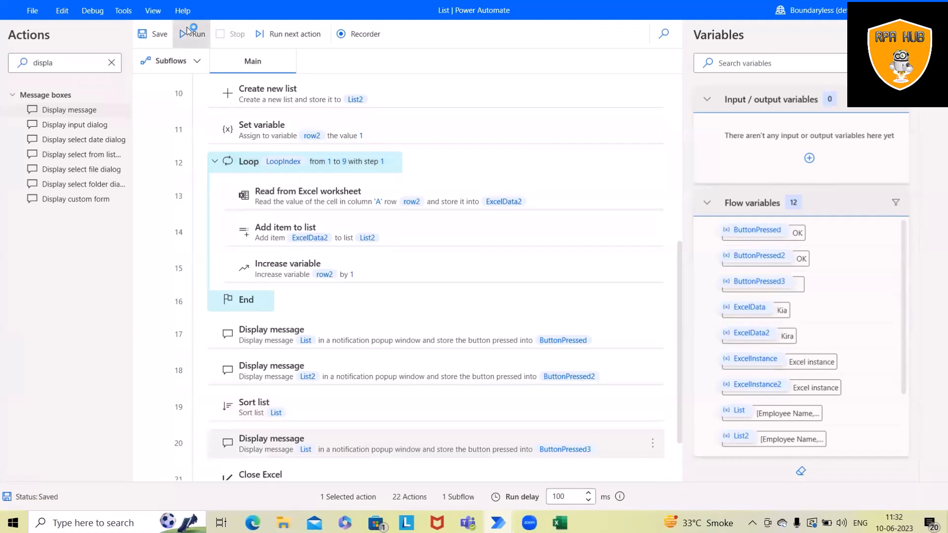
click(191, 34)
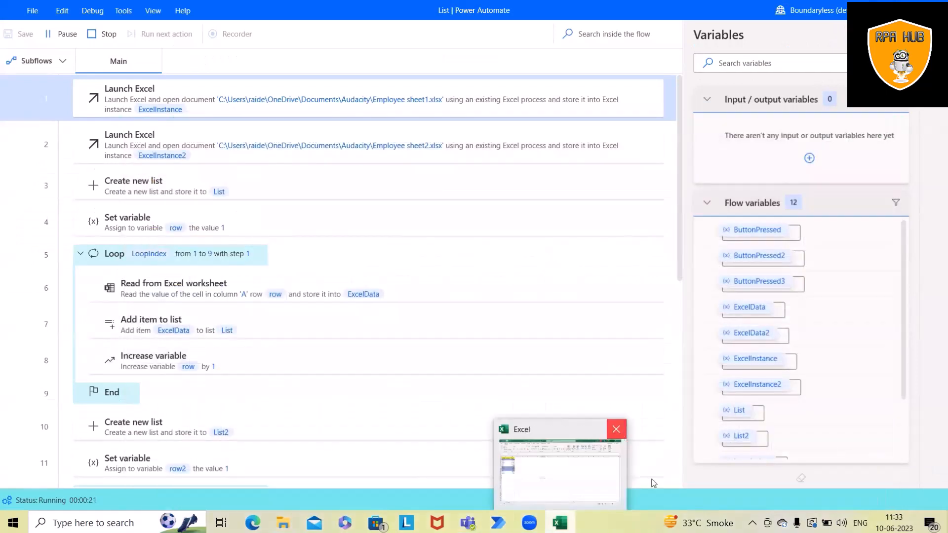
click(101, 34)
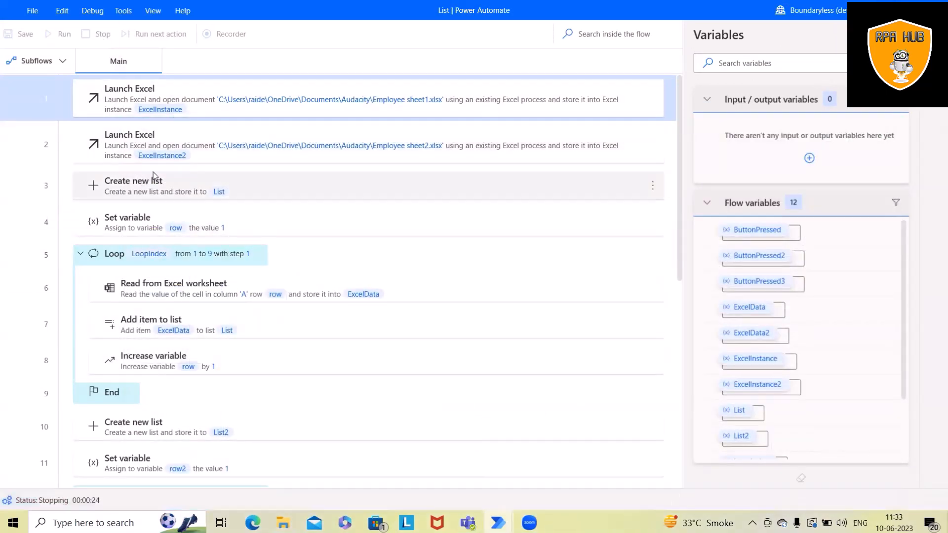
Step: Rerun the flow and dismiss the message listing Funk, Hub, John, Kia, Kiran, Komal, Phillip, RPA
click(63, 34)
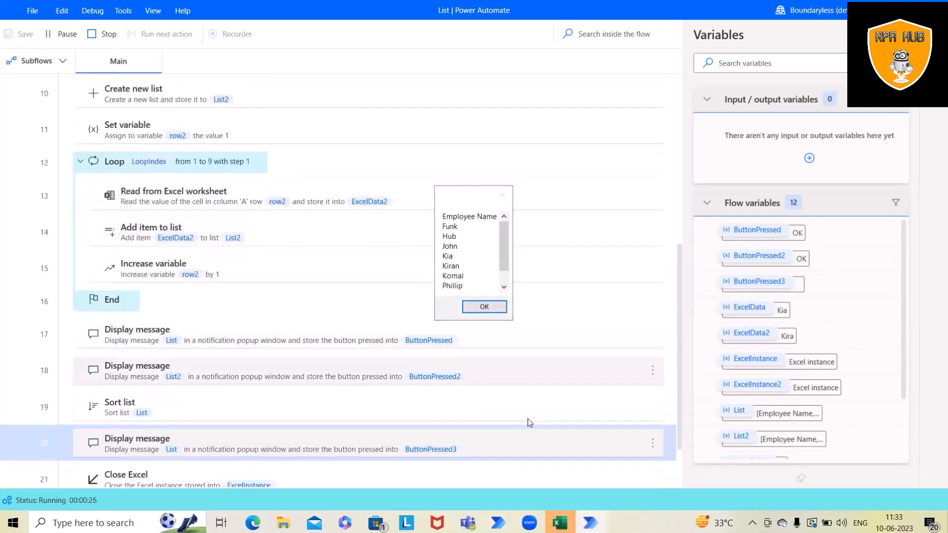
click(450, 226)
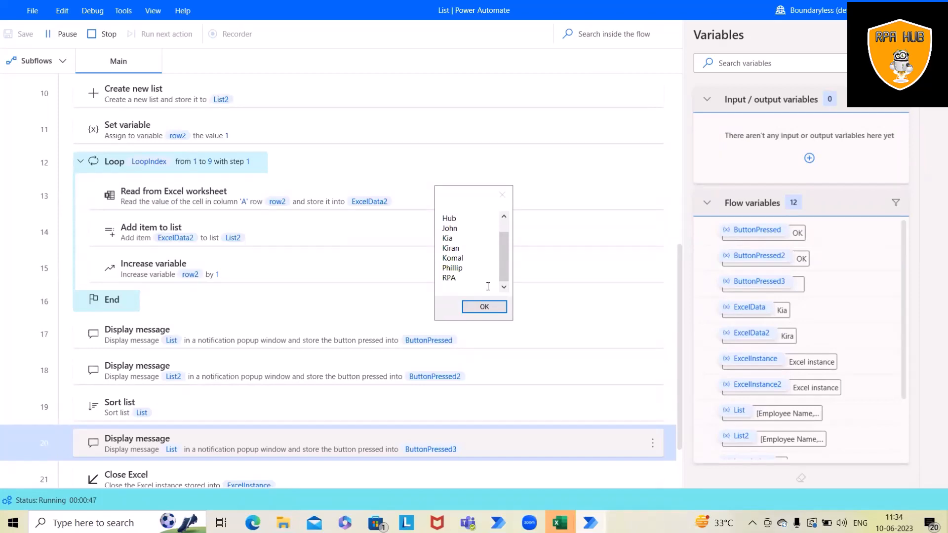
click(484, 307)
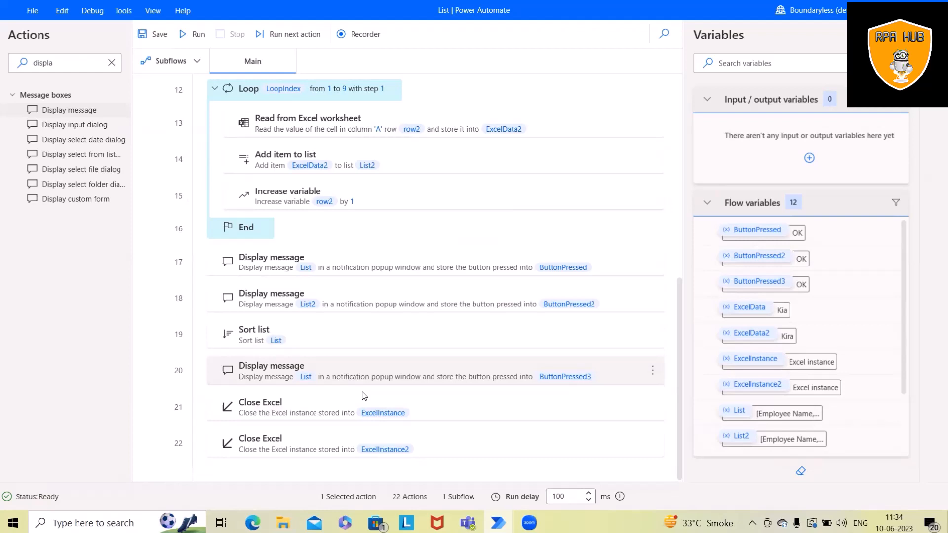
click(388, 444)
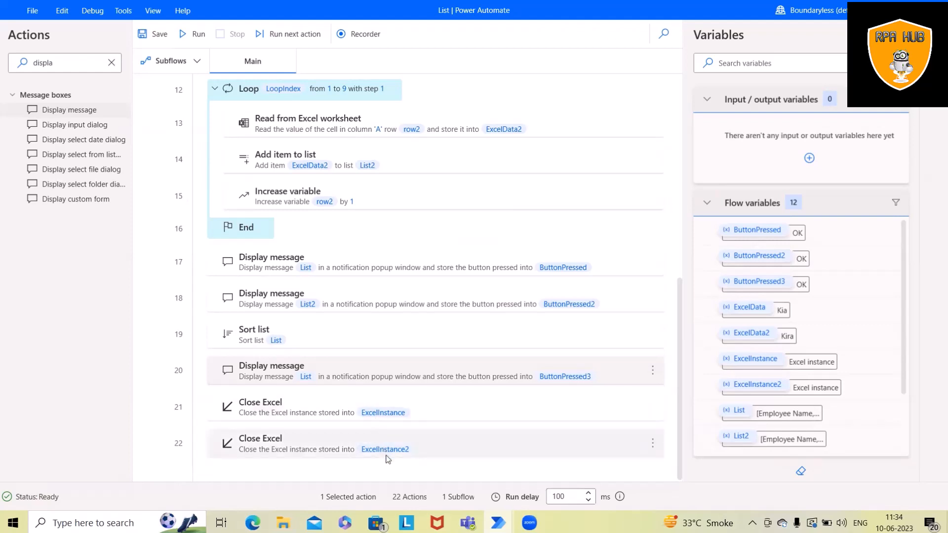